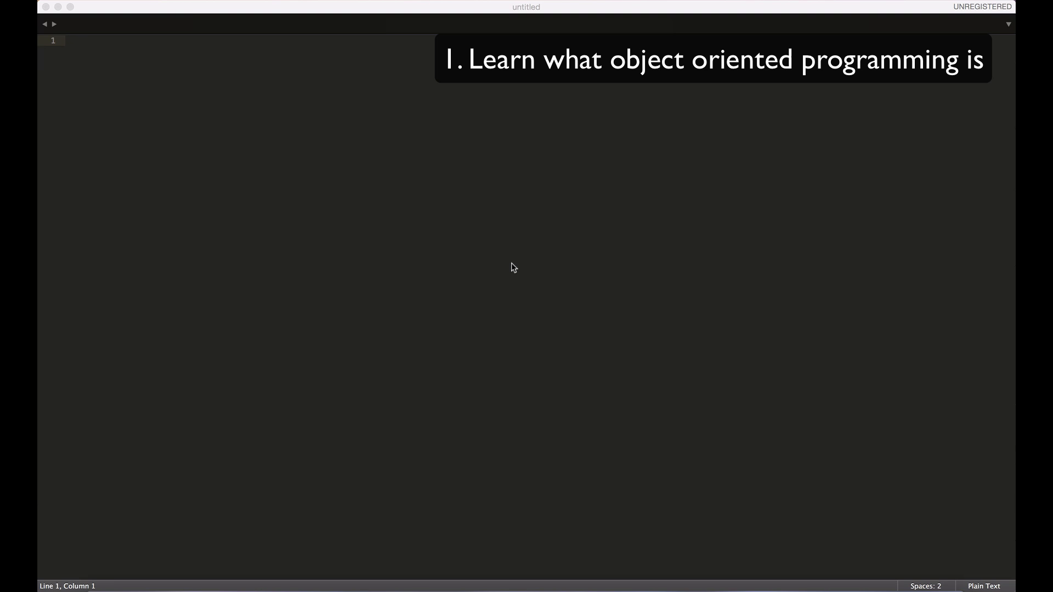
mouse_move(465, 219)
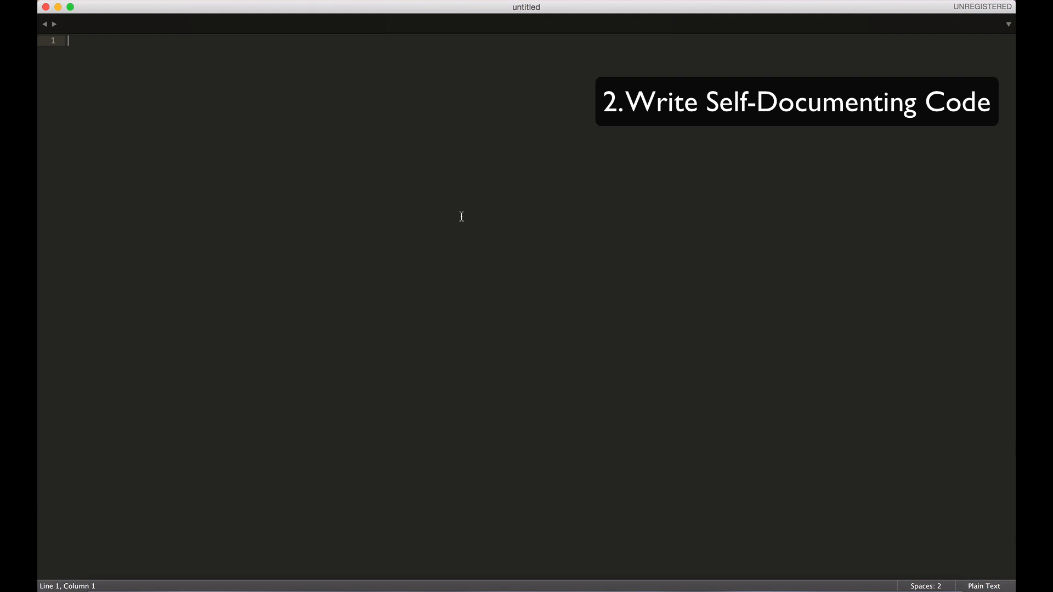
Open a PHP block and assign the string "Firstname" to a variable $a.
type("<?php")
type("?>")
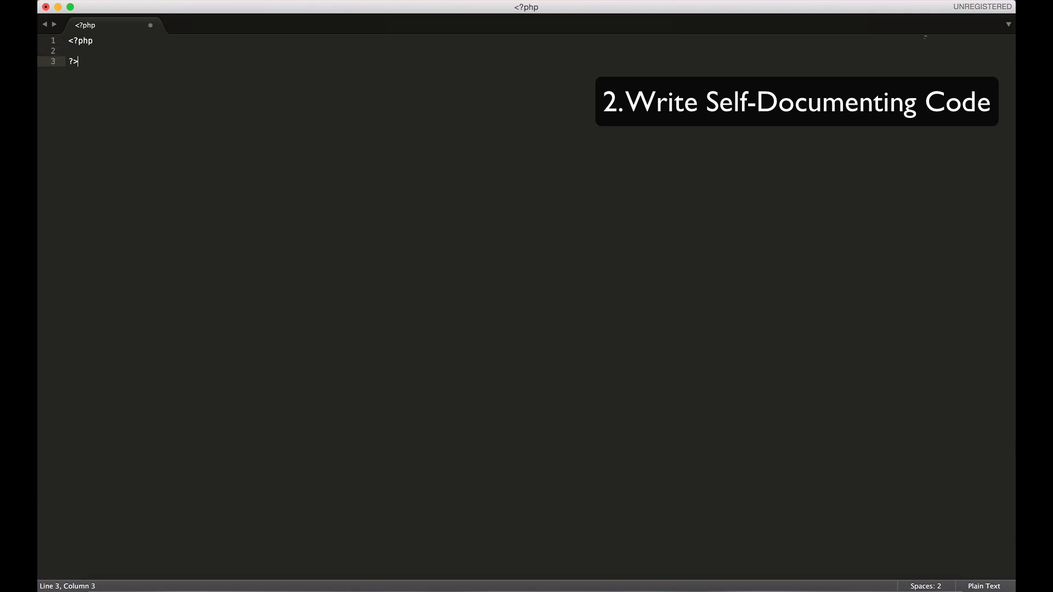
type("$")
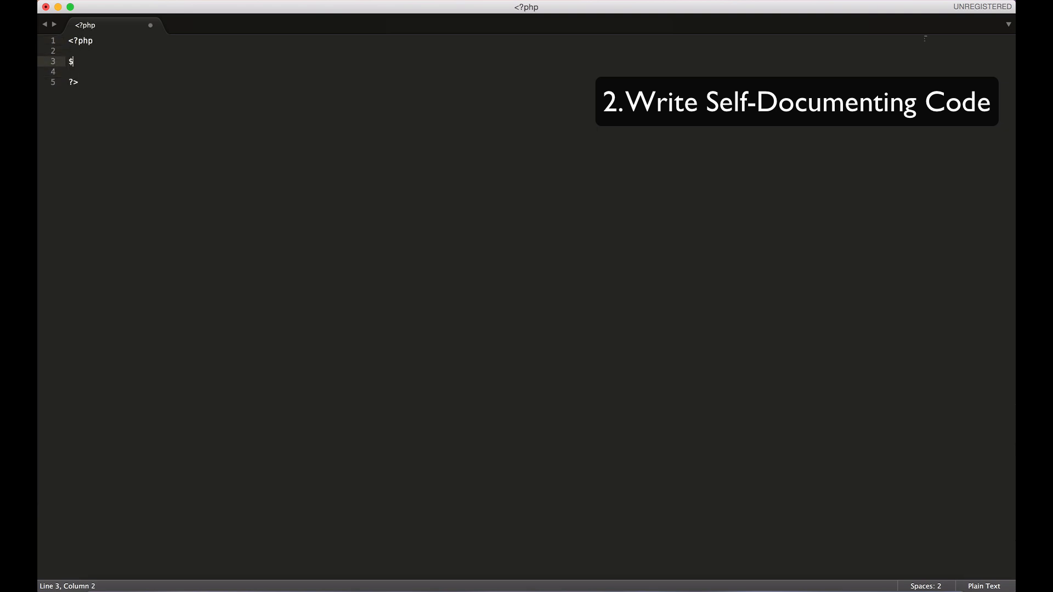
type("a")
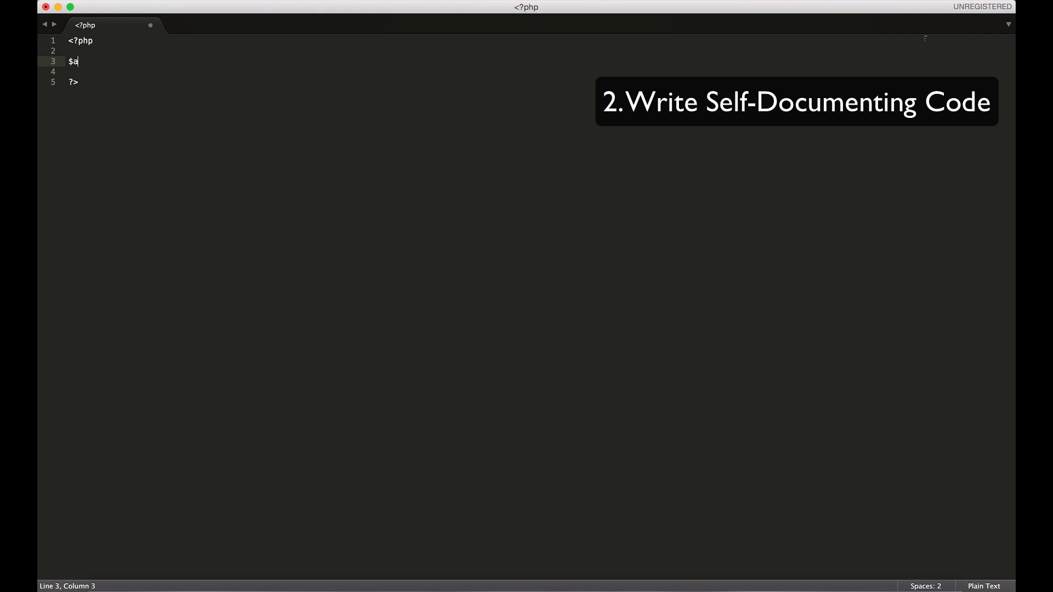
type("= \"\"")
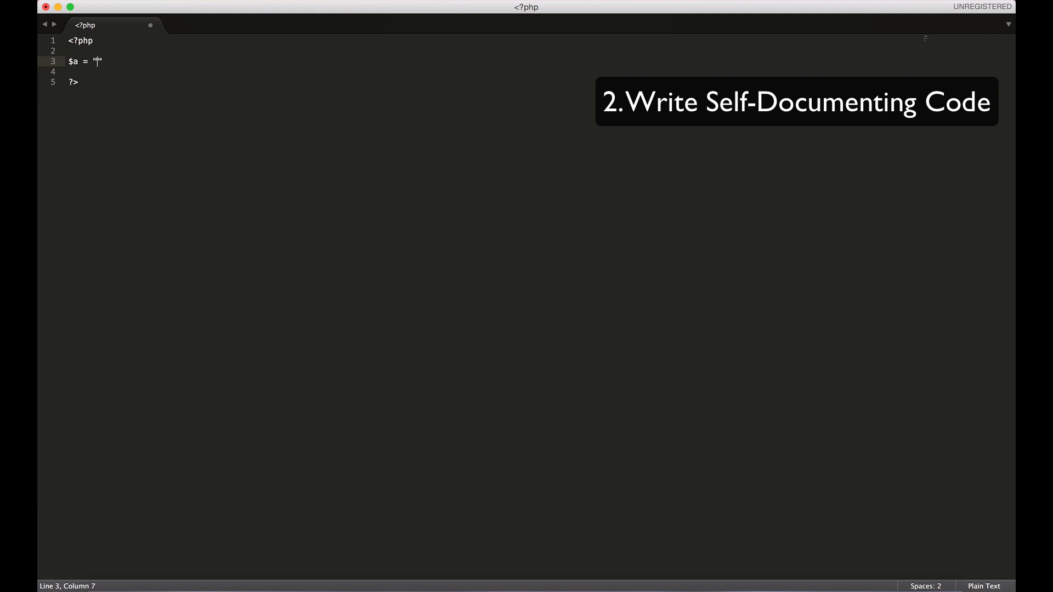
type("First n")
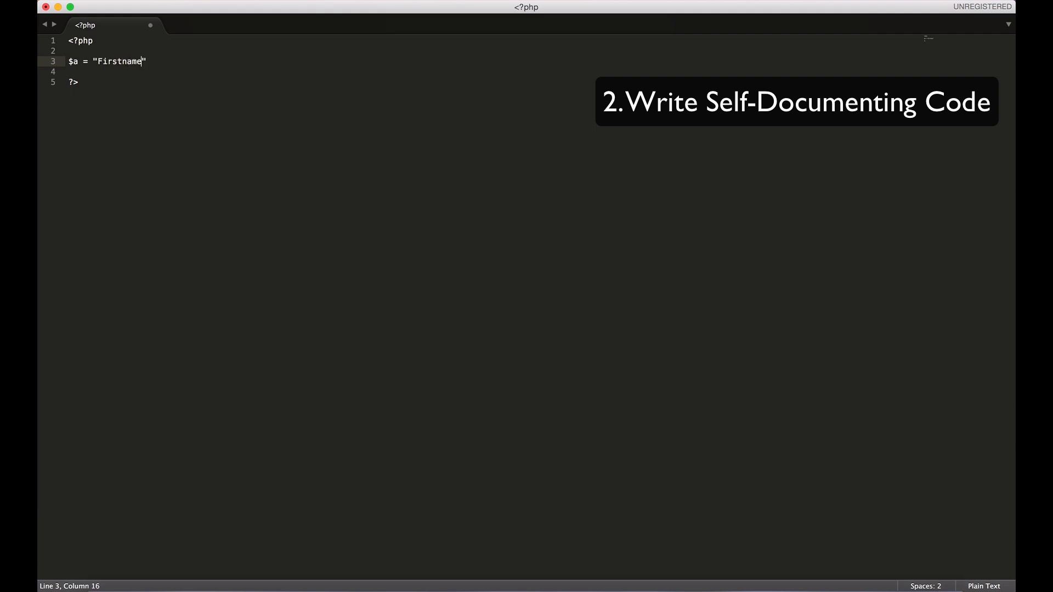
type(";")
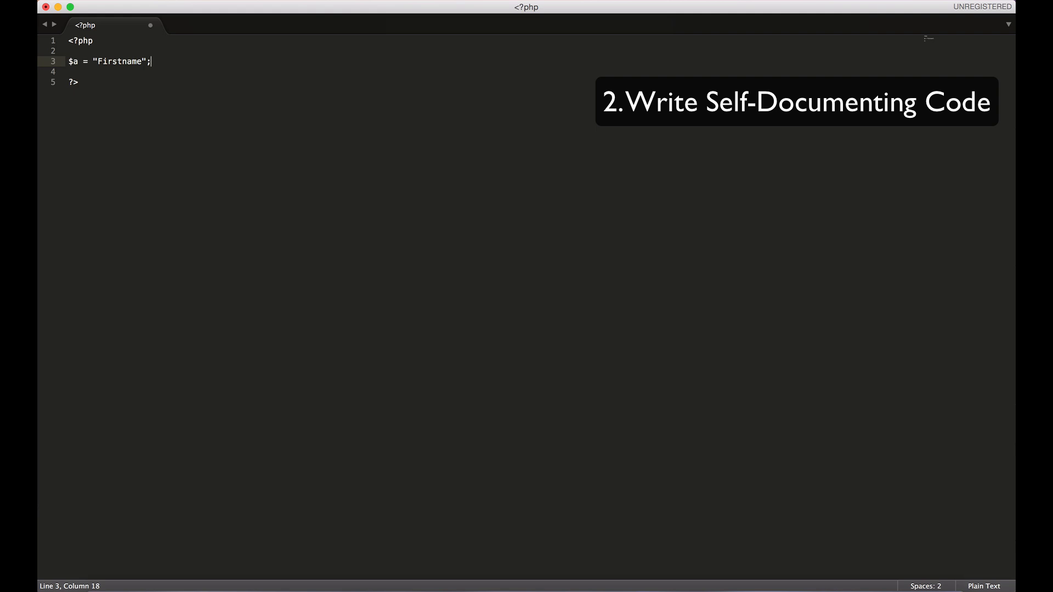
Rename the variable $a to $firstName.
key("Home")
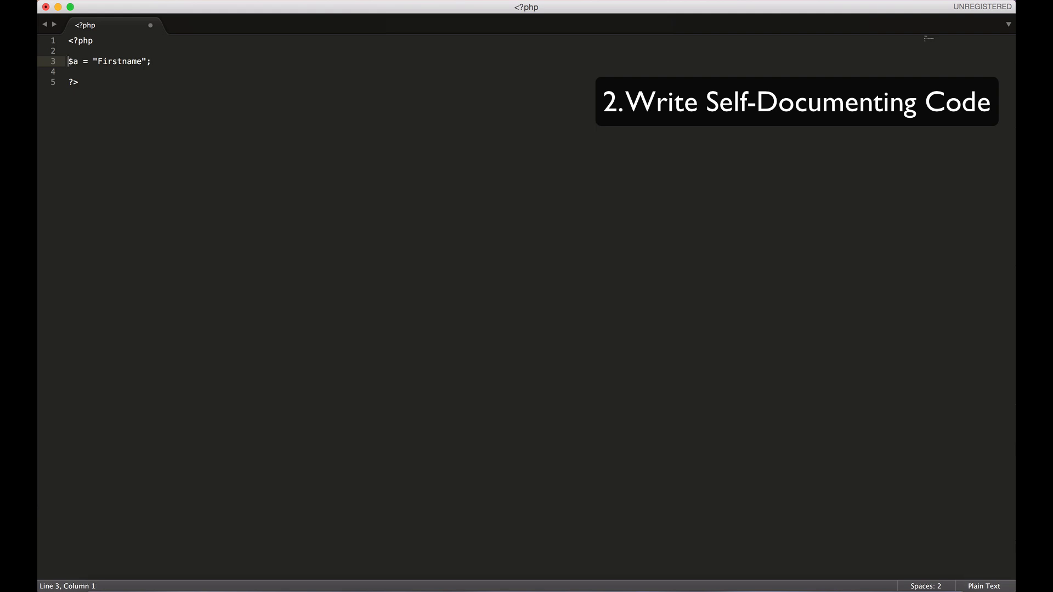
key("Backspace")
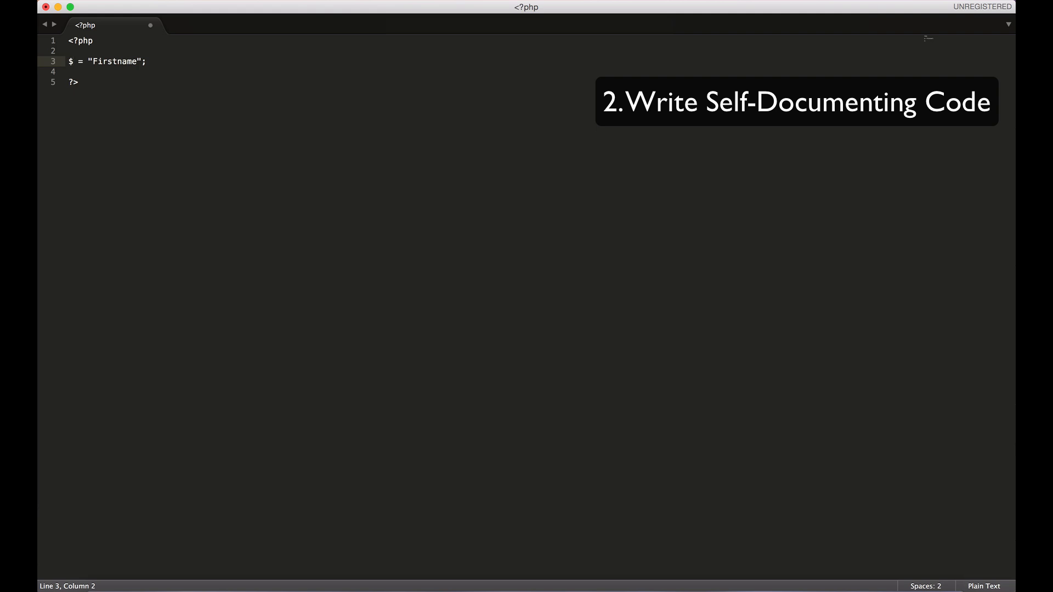
type("first")
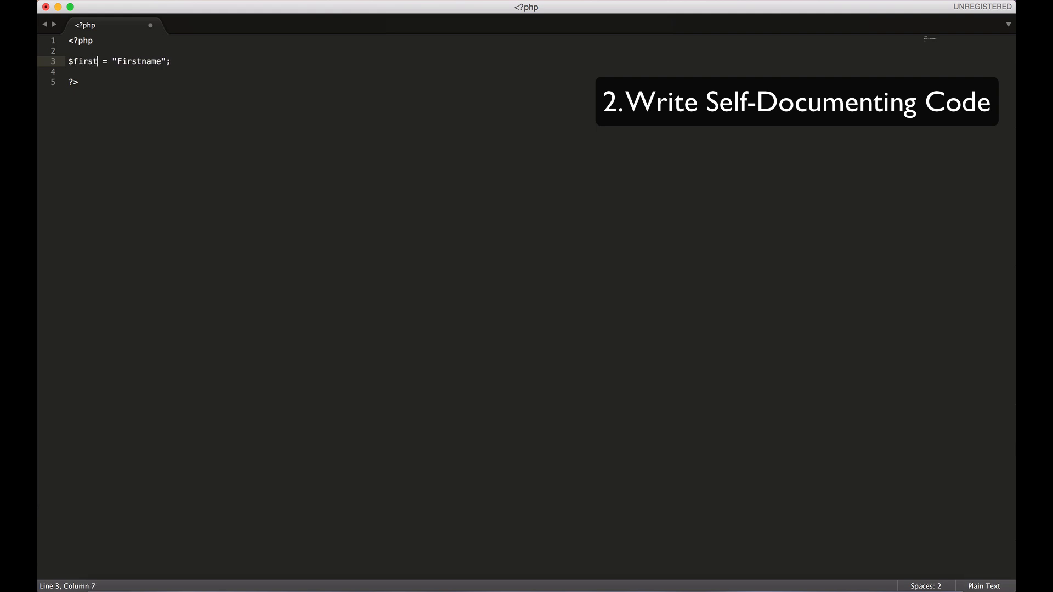
type("Name")
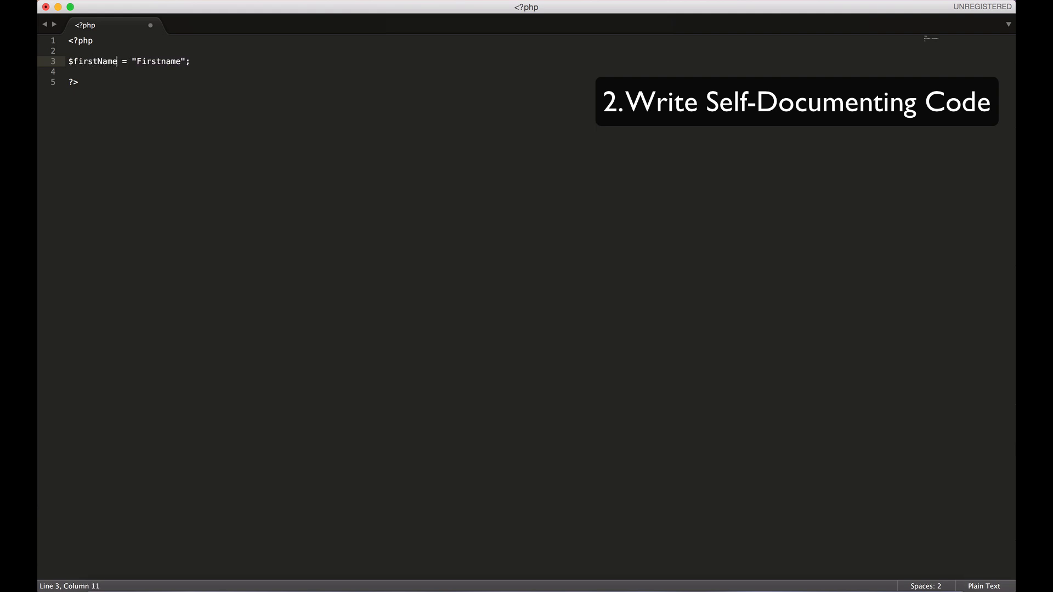
left_click(138, 61)
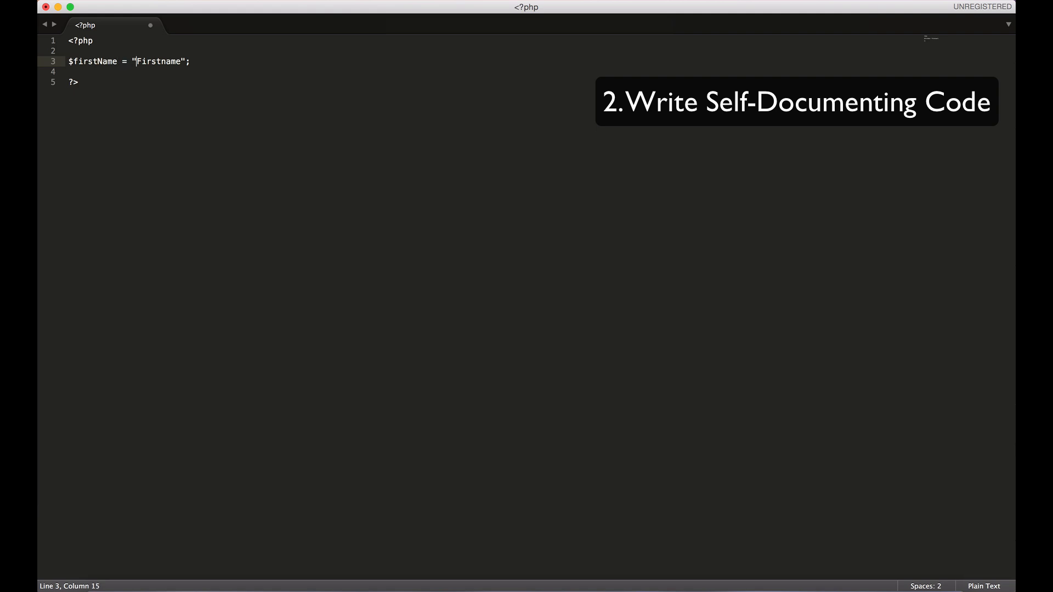
mouse_move(161, 111)
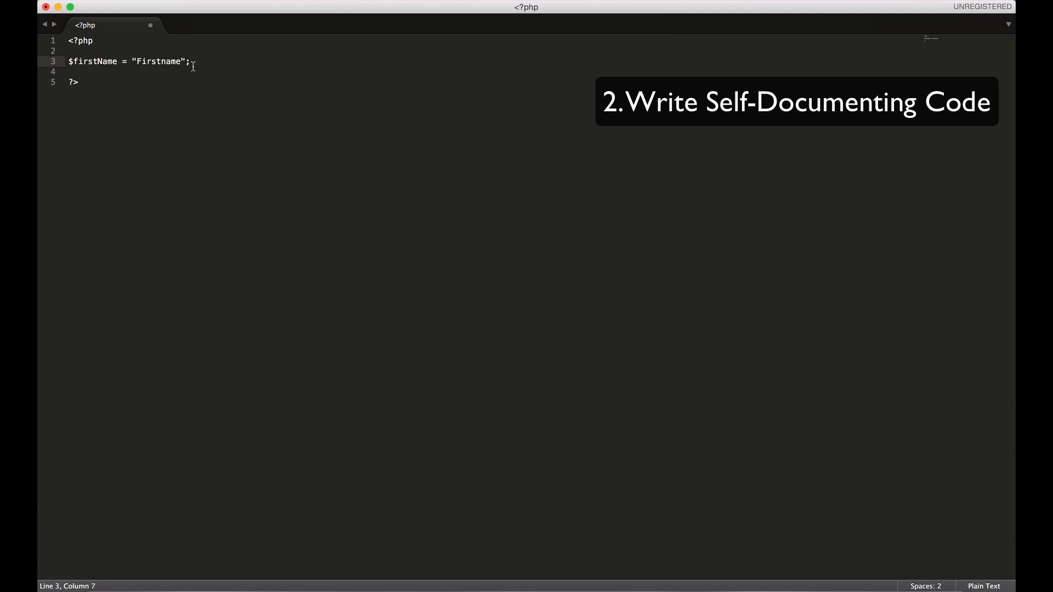
Write an empty function named b with empty parentheses and braces.
type("fun")
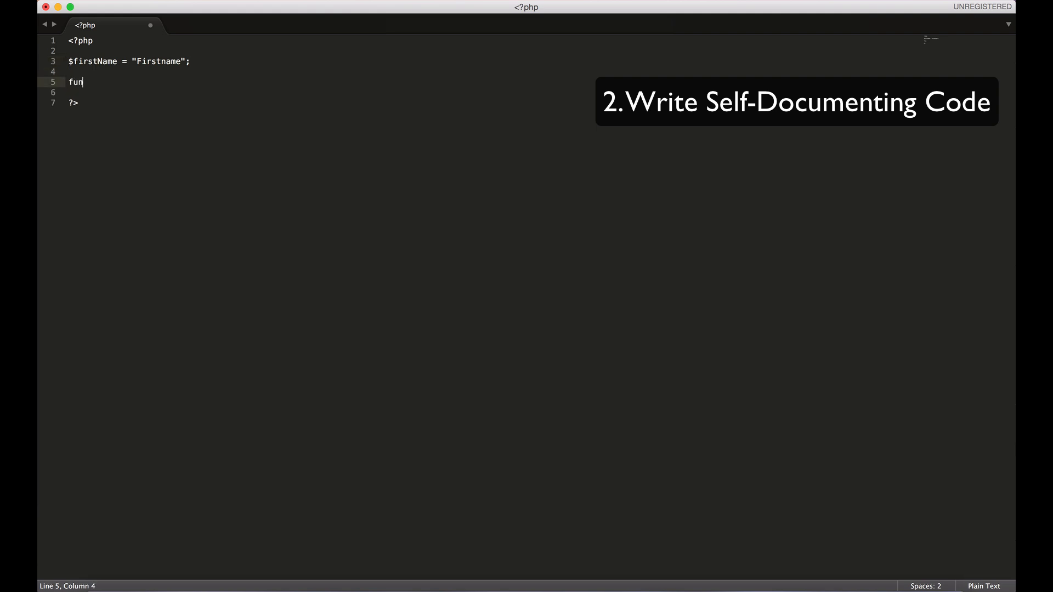
type("ction")
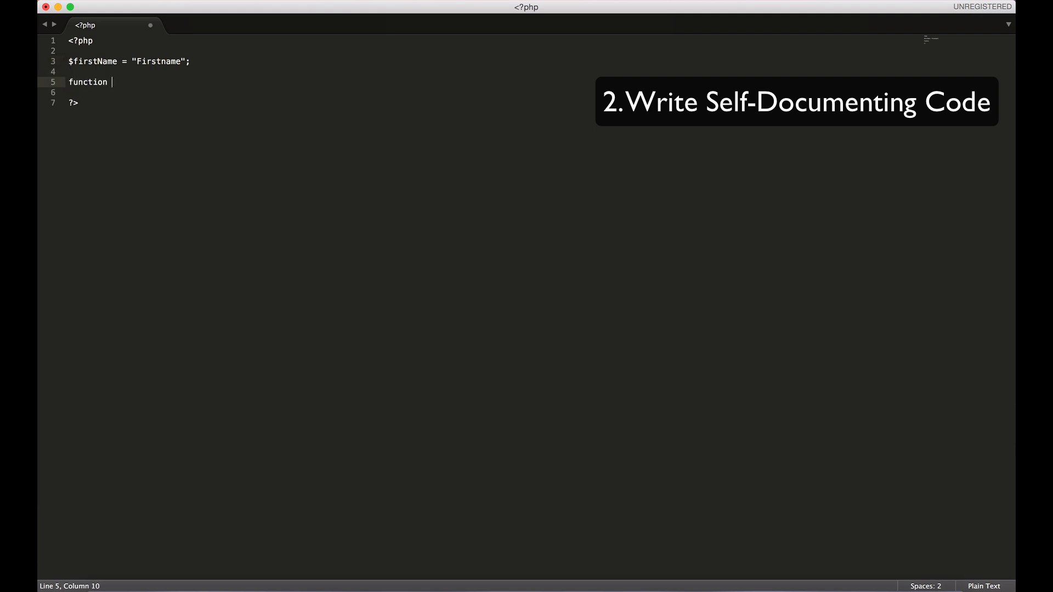
type("b(){}")
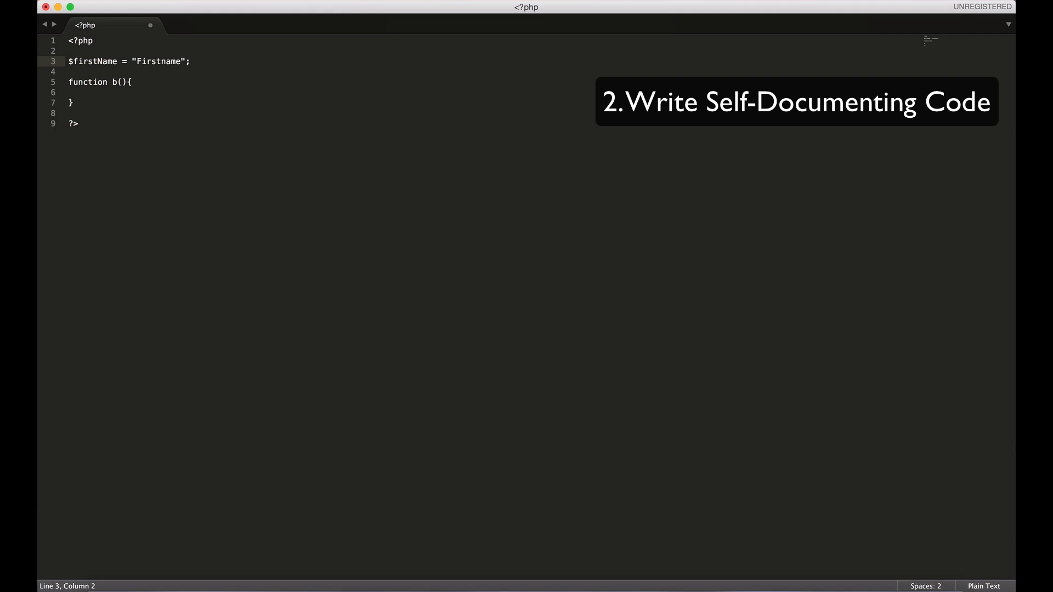
Give the function the parameters $firstName and $lastName.
left_click(71, 82)
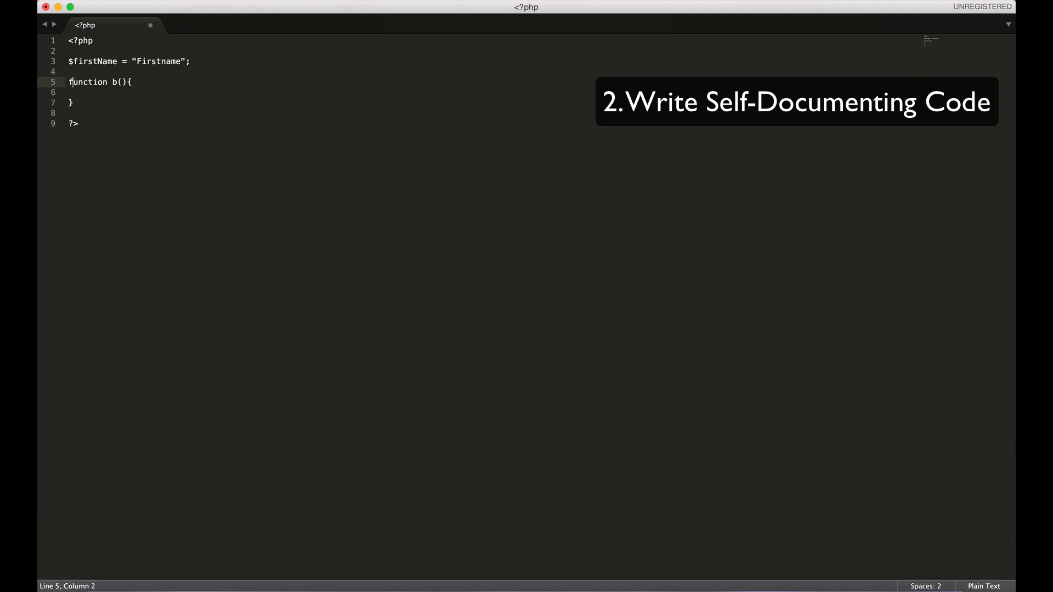
left_click(107, 82)
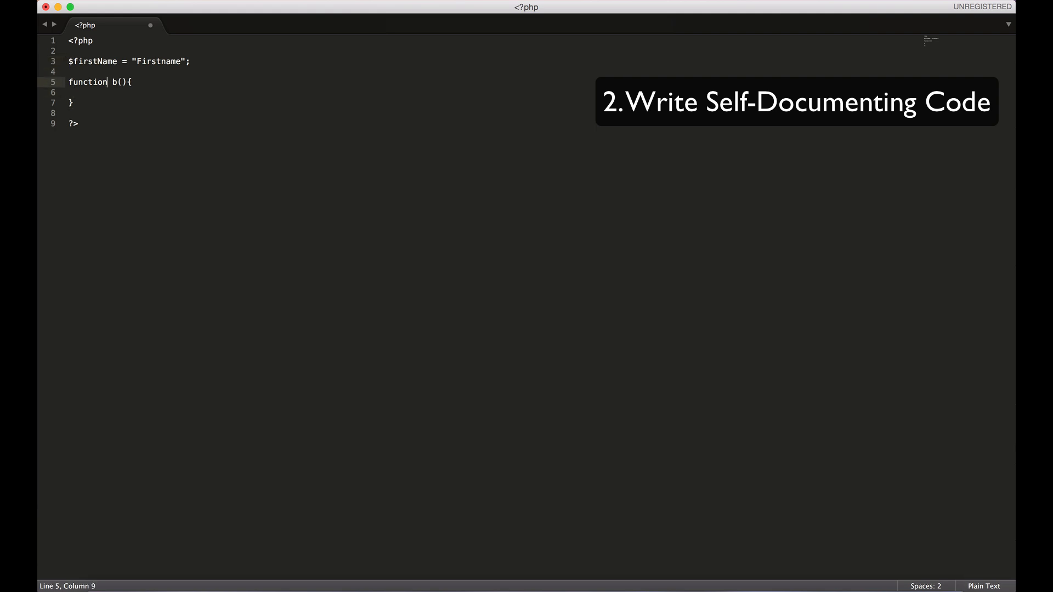
left_click(120, 82)
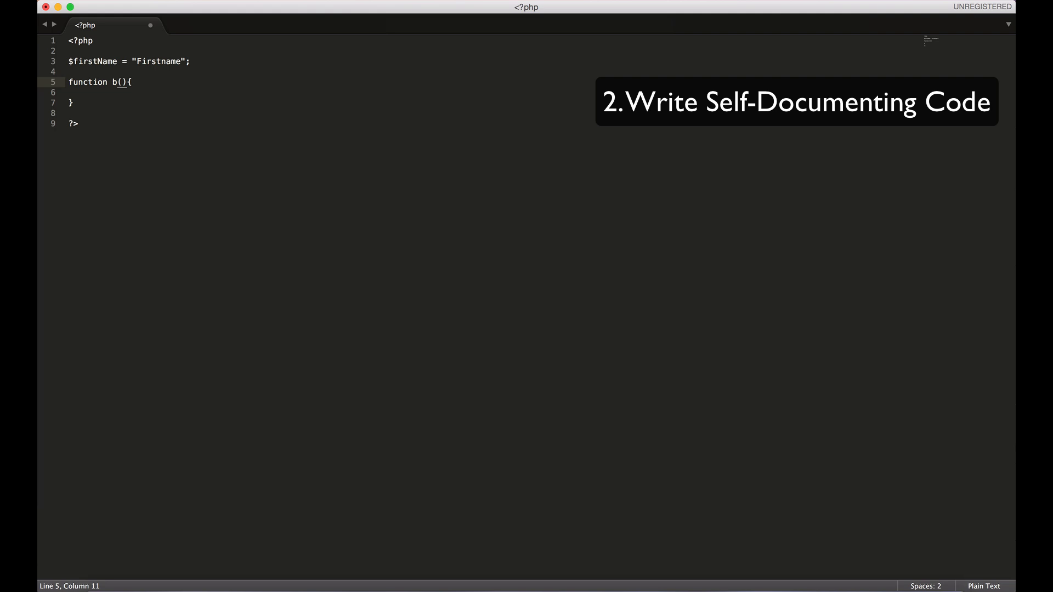
type("$")
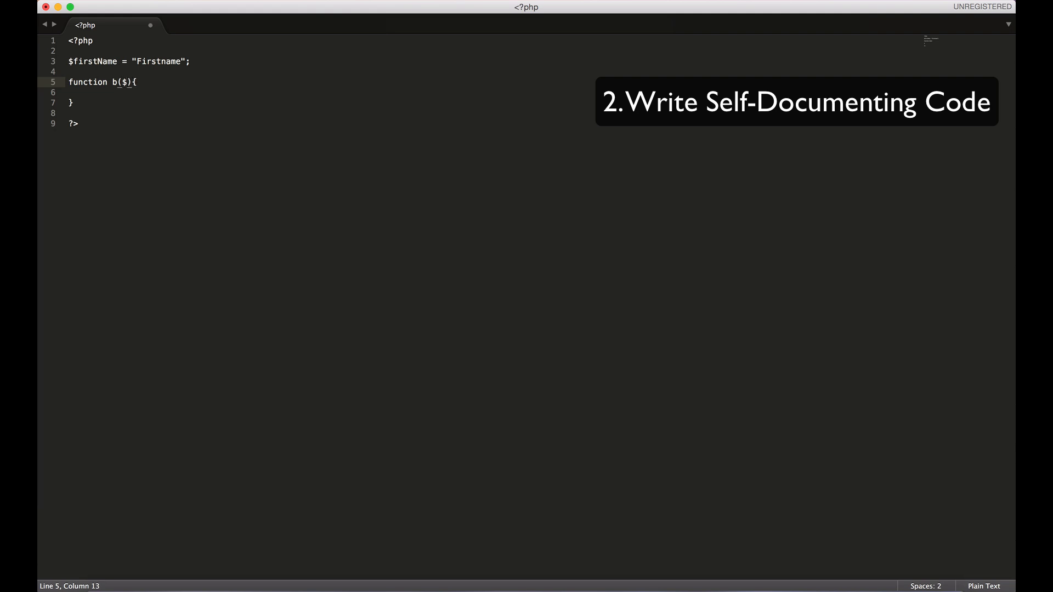
type("first")
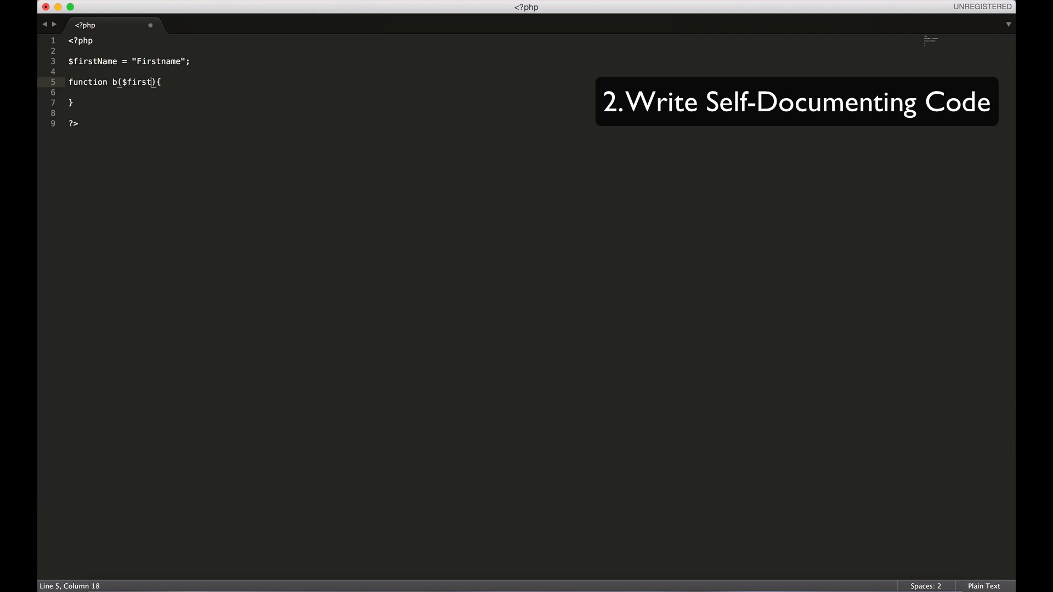
type("Name, $")
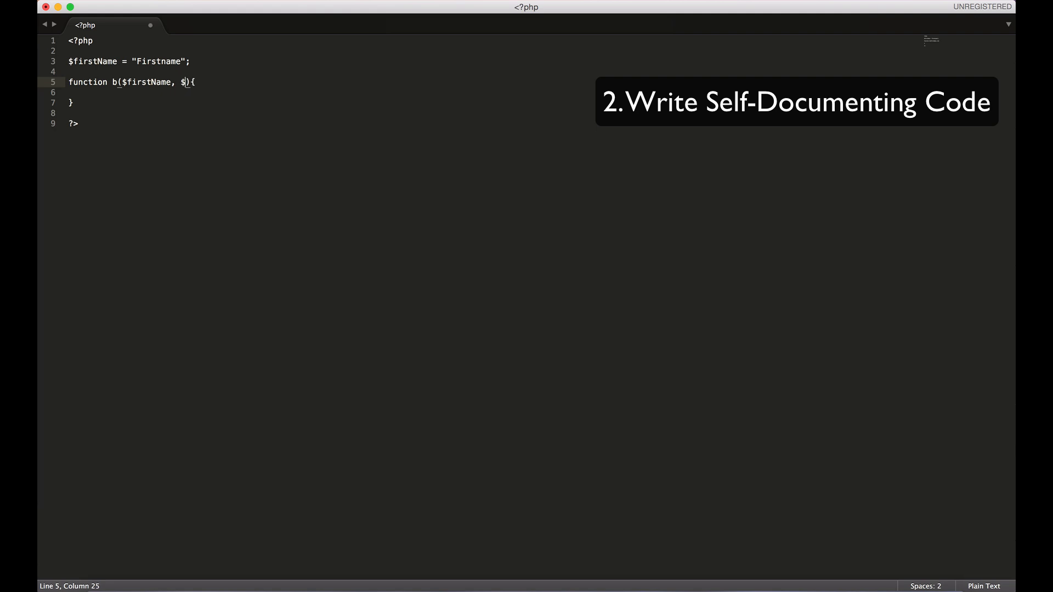
type("lastName")
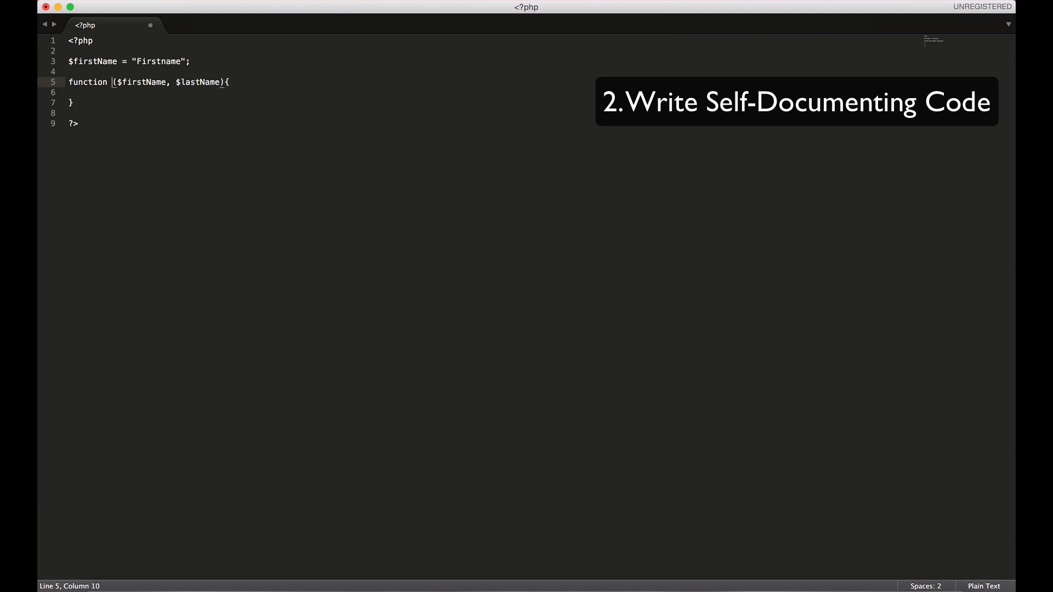
Name the function combineFirstAndLastname, correcting the misspelled name.
type("conmbineFirstAndLast")
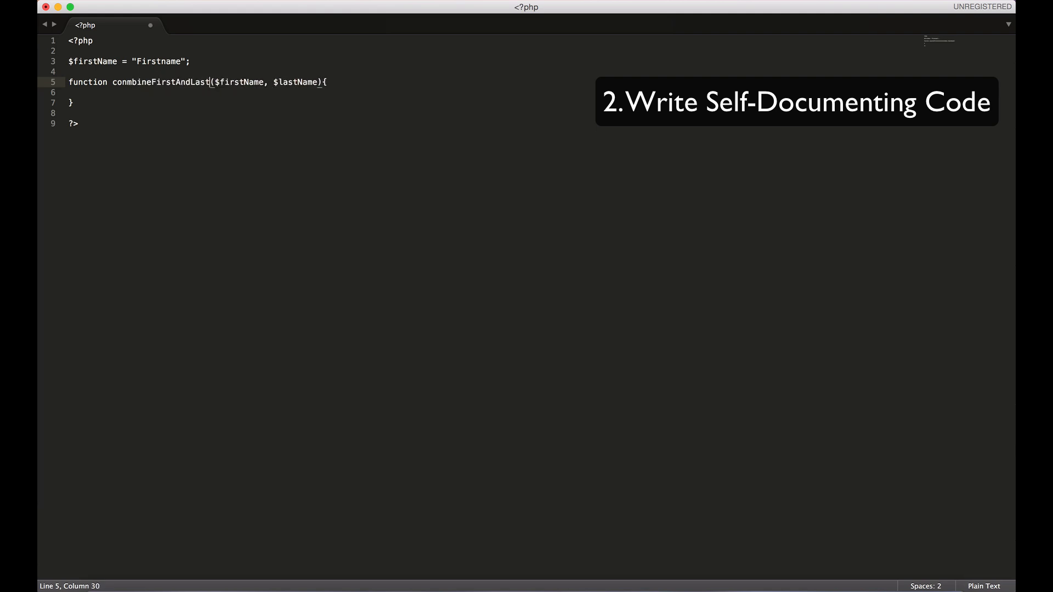
type("name")
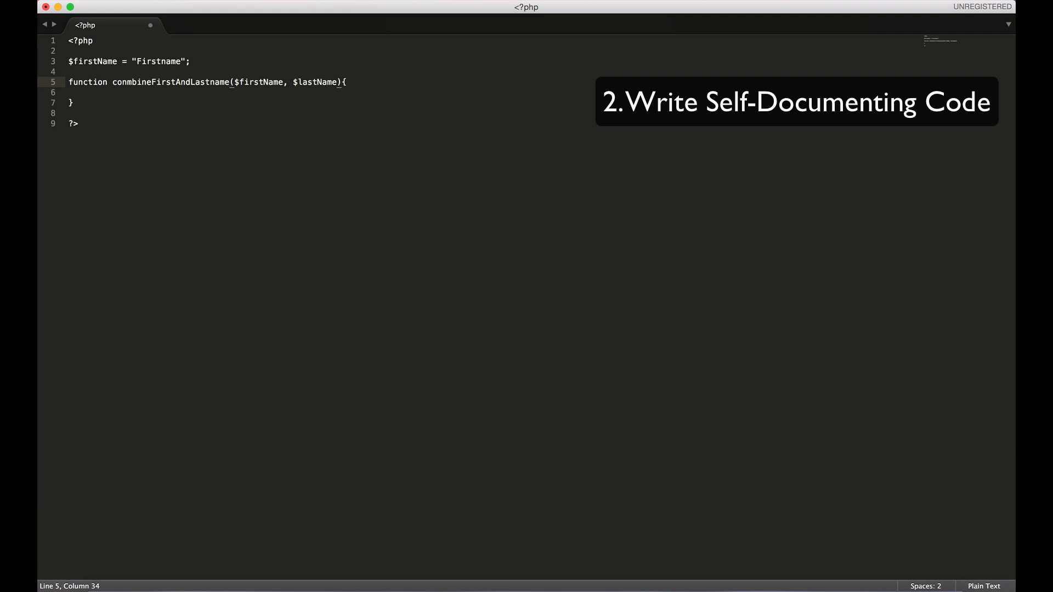
left_click(114, 82)
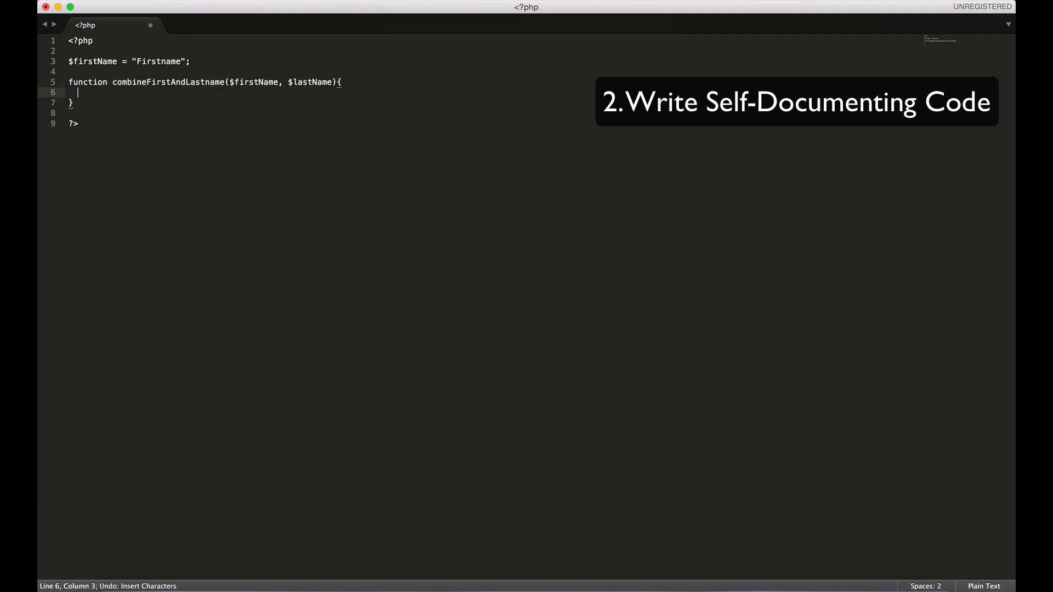
Make combineFirstAndLastname return $firstName . " " . $lastName.
type("return")
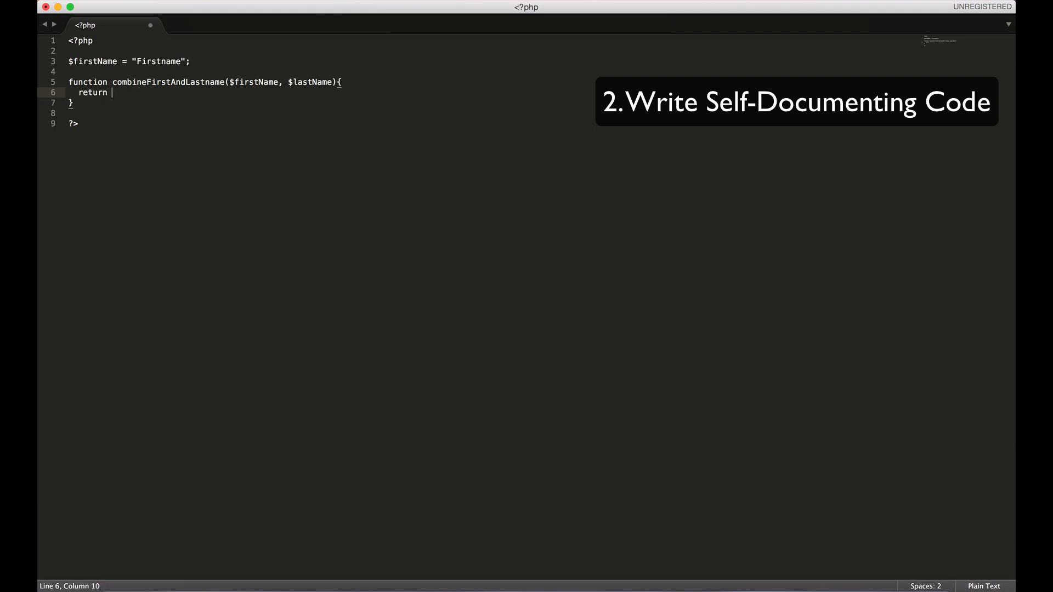
type("$firstName. \" \" . $lastnam")
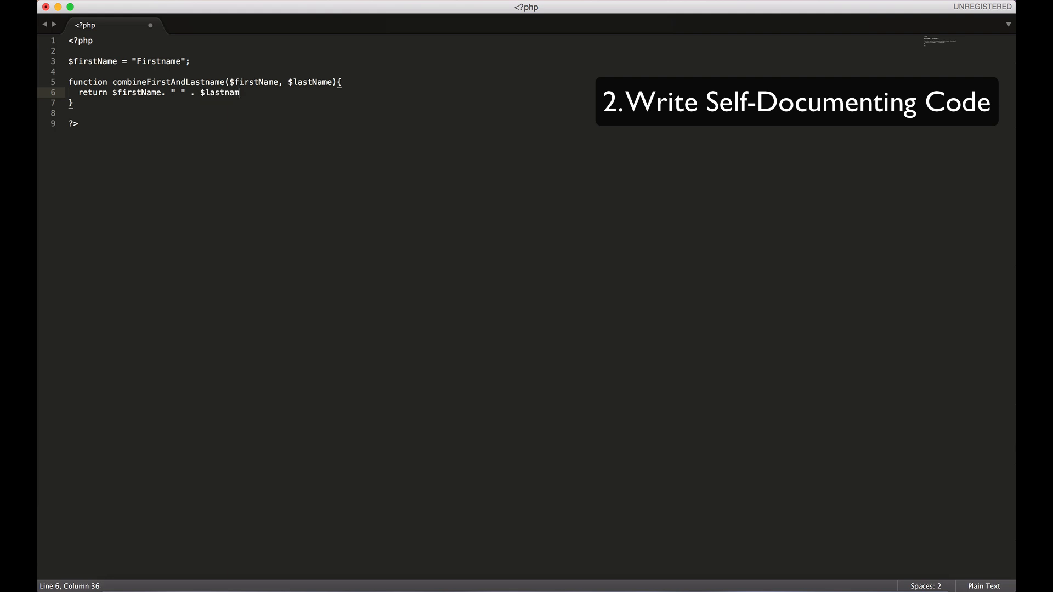
type("Name")
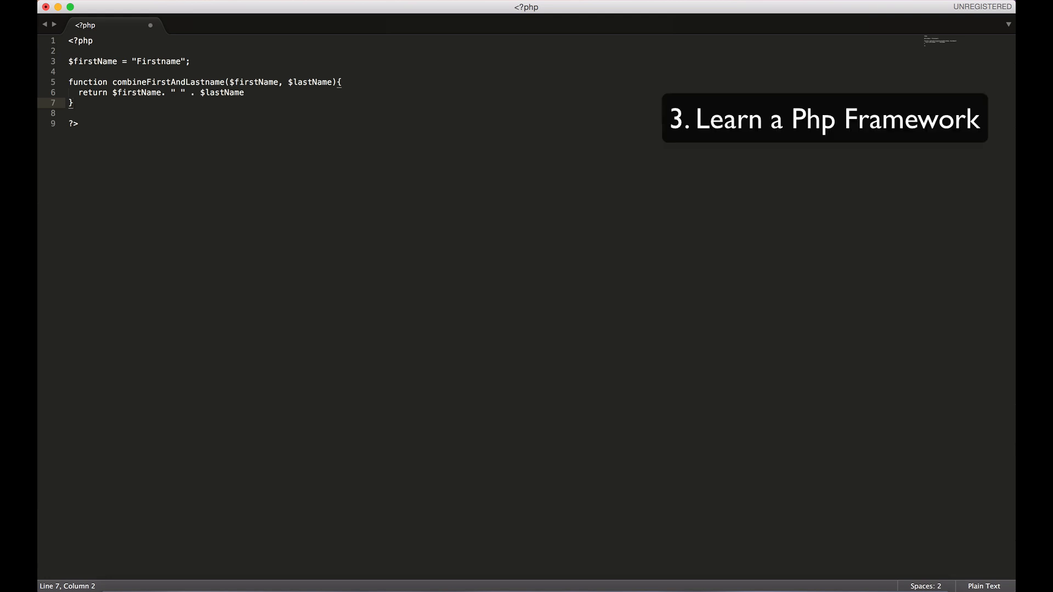
Below the PHP code, list 1. Laravel, 2. Symphony, 3. Fuel.
left_click(77, 124)
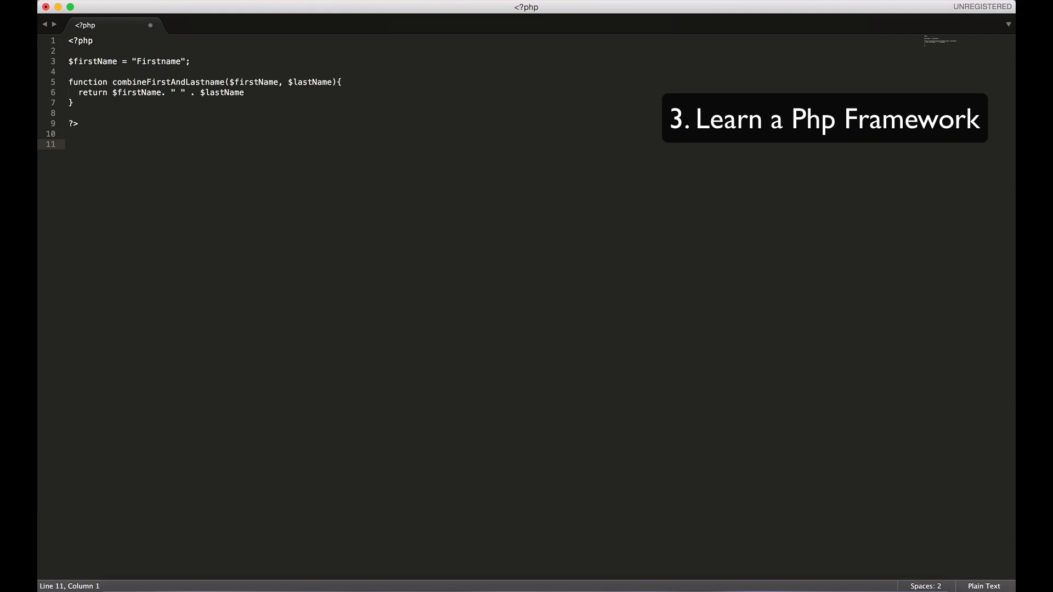
type("1. L")
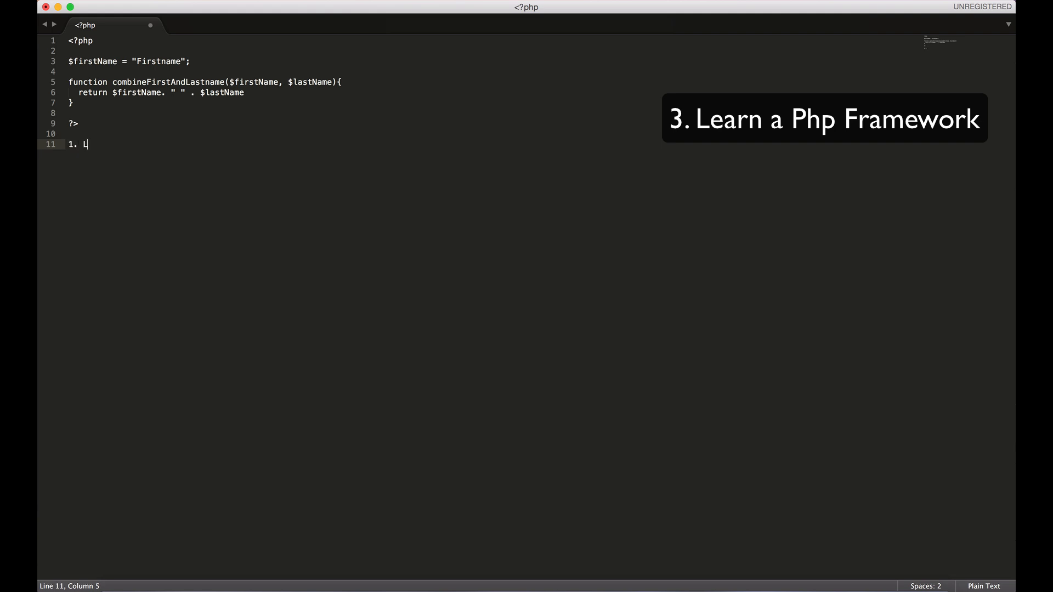
type("aravel")
type("2.")
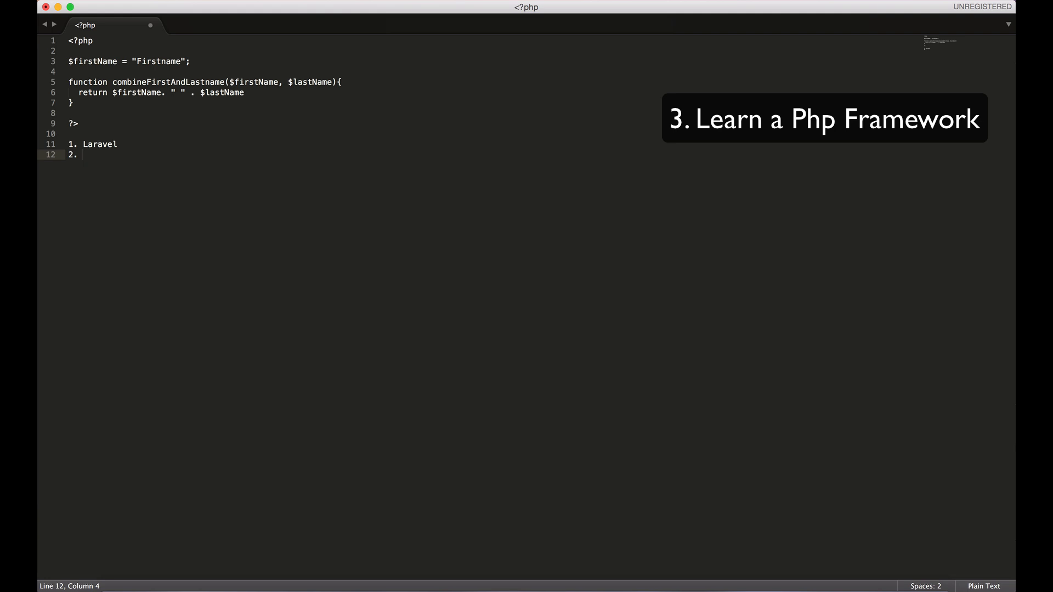
type("Symp")
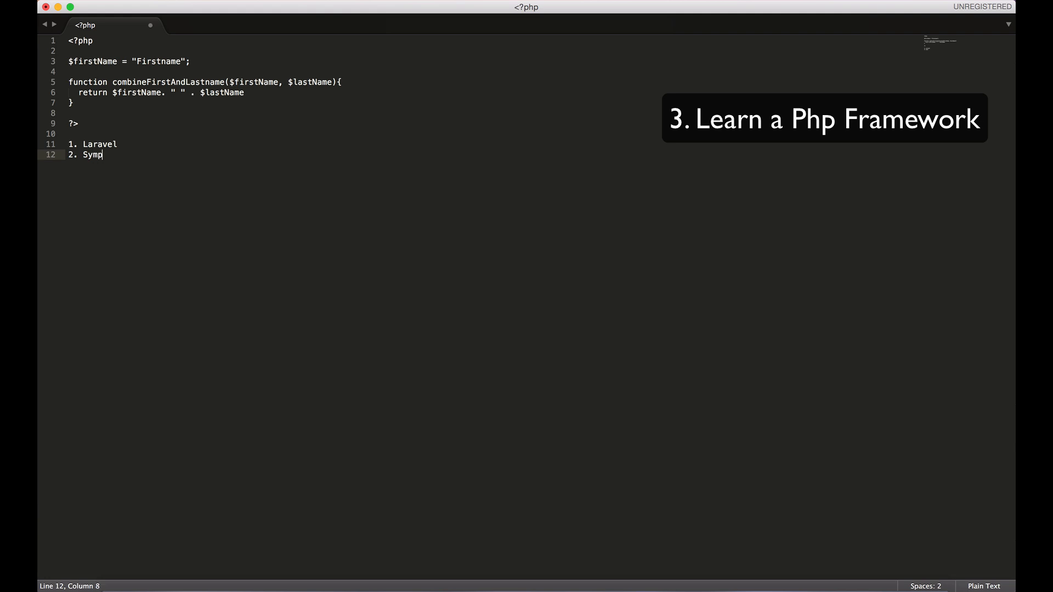
type("hony")
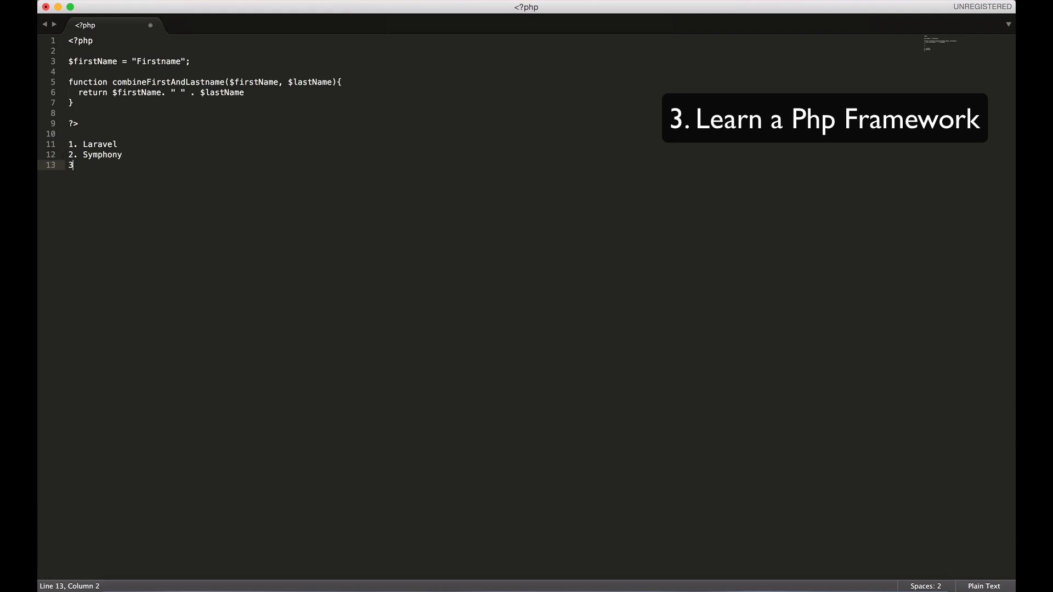
type(". Fuel")
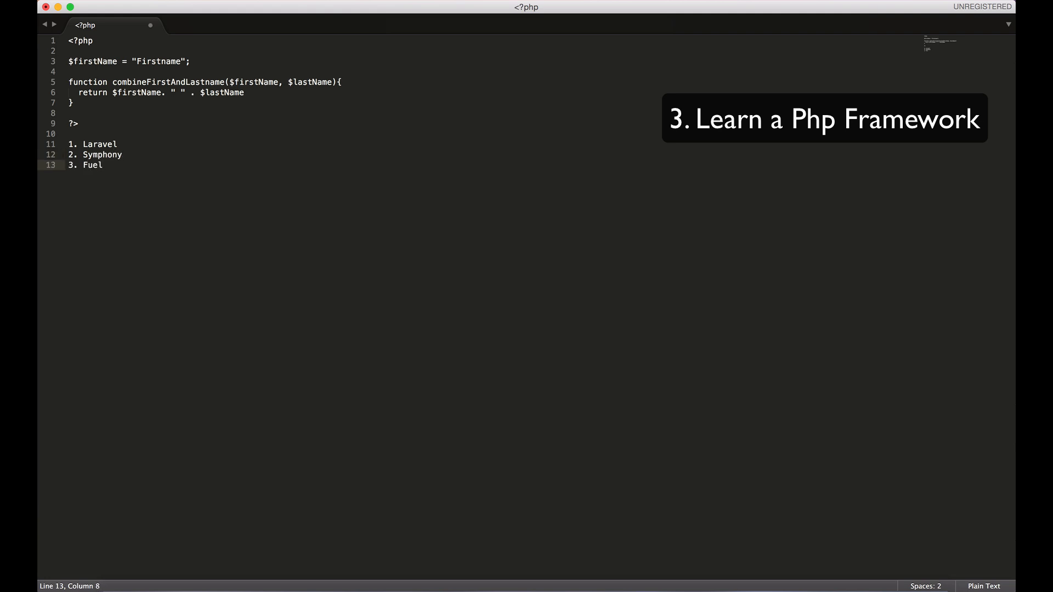
left_click(98, 144)
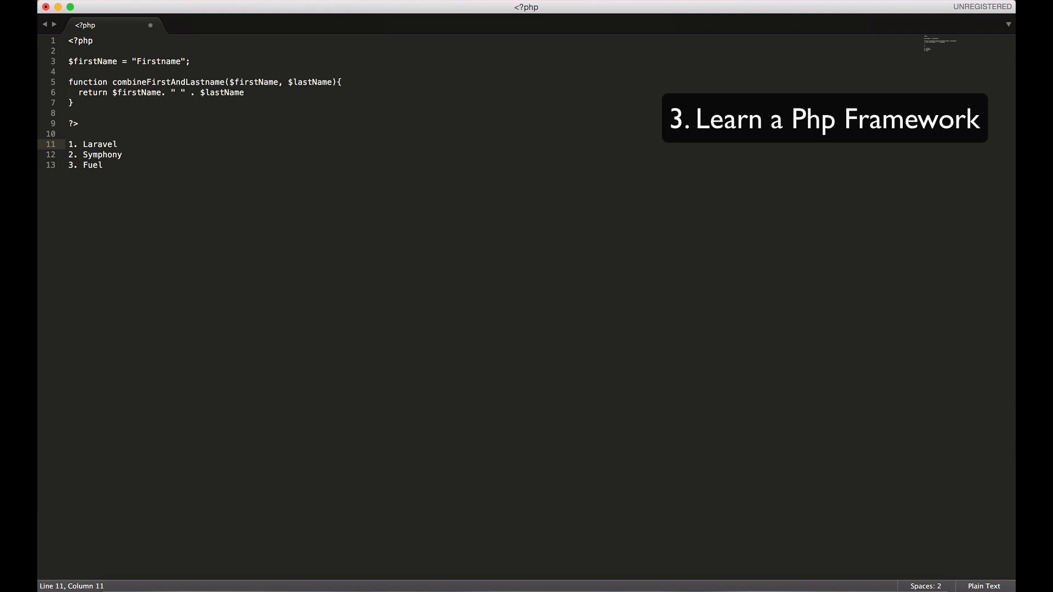
left_click(102, 165)
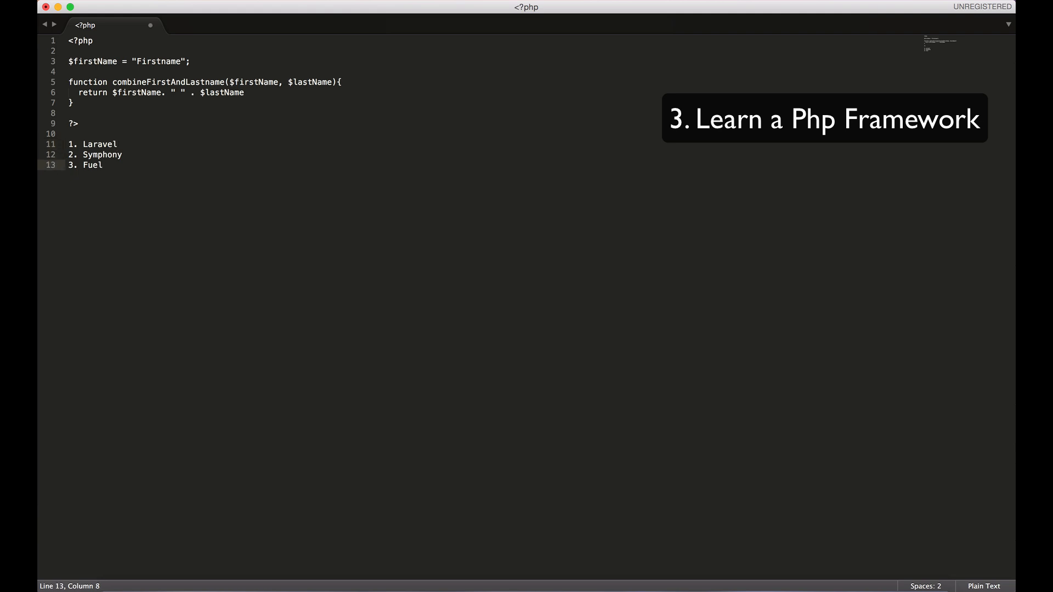
Insert a blank line after "3. Fuel" and drag-select across the list.
key("Return")
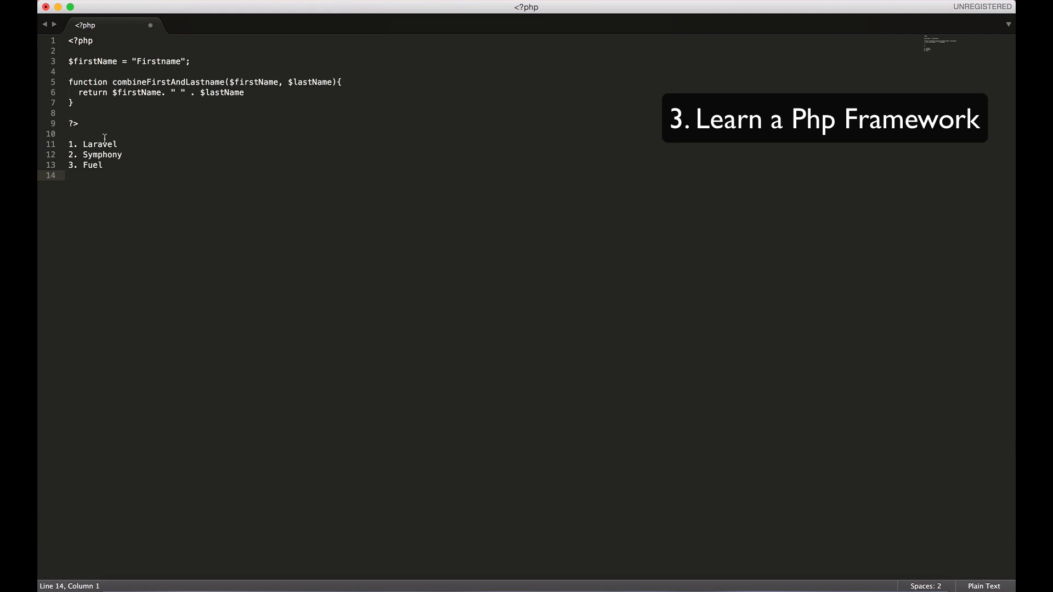
left_click_drag(75, 176, 120, 144)
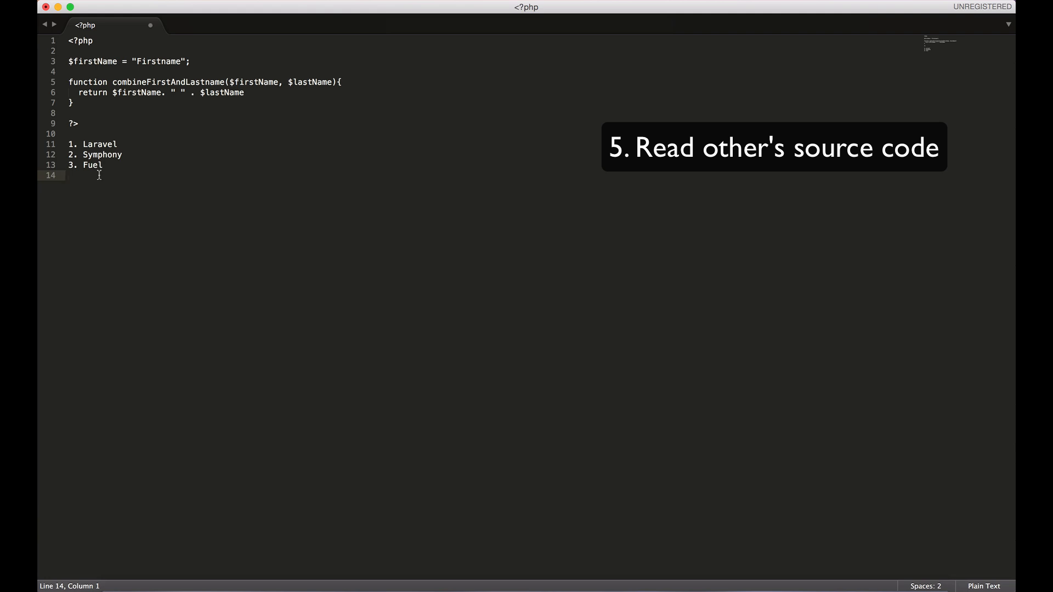
mouse_move(99, 143)
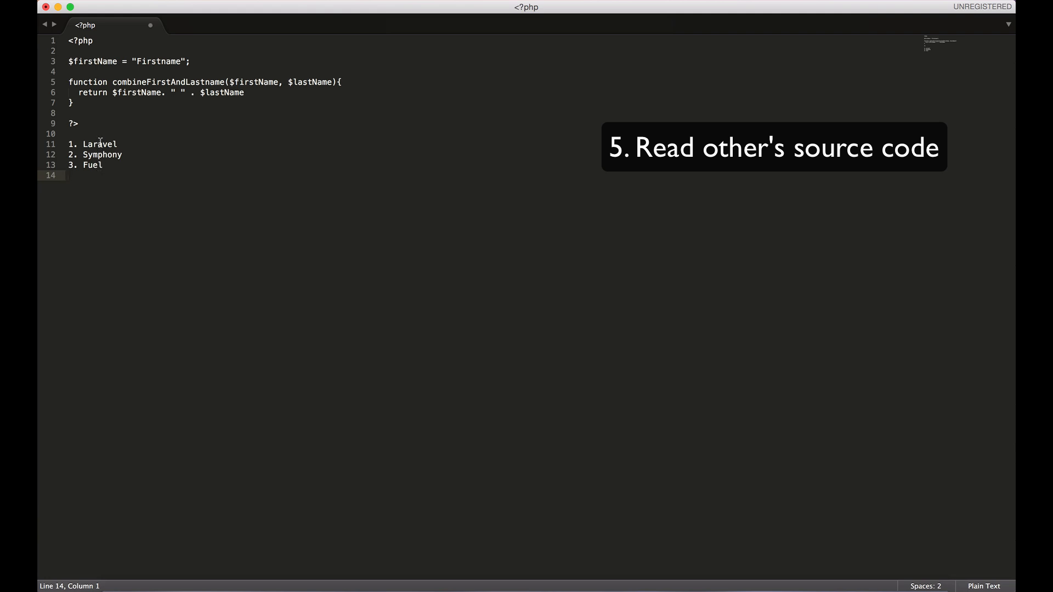
double_click(99, 144)
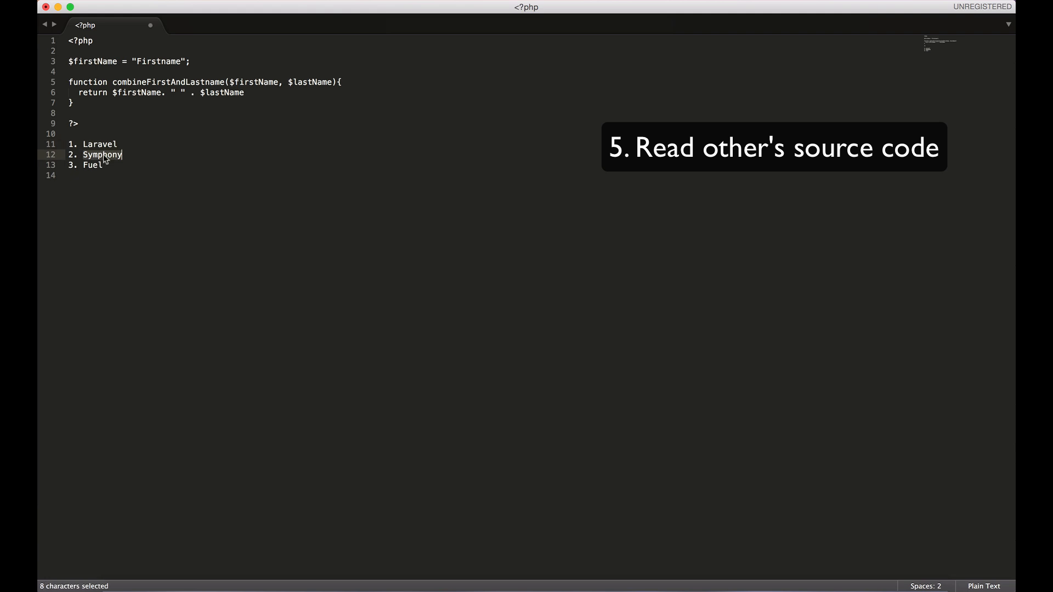
left_click(101, 155)
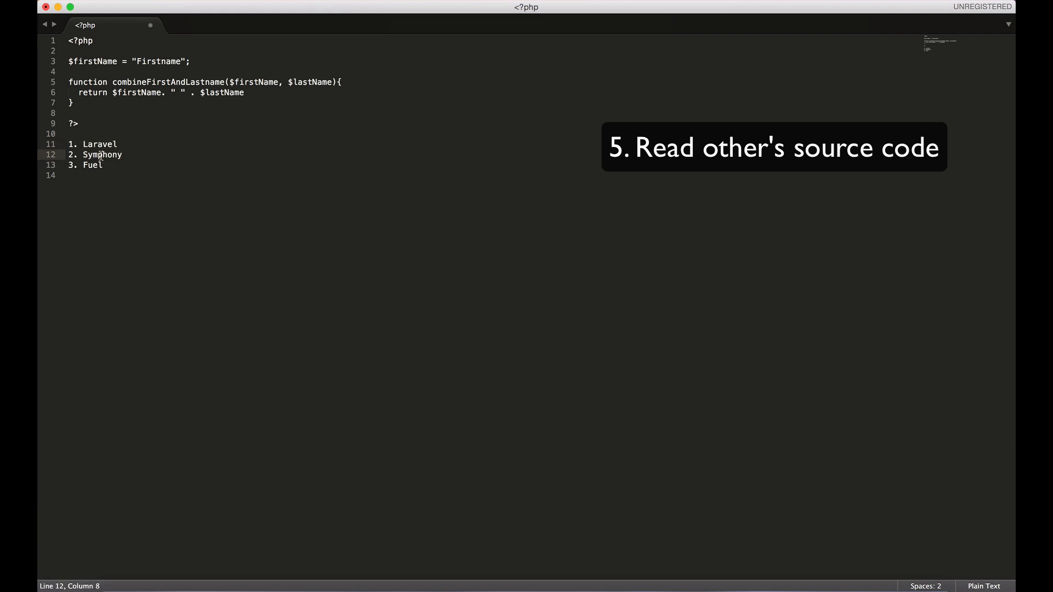